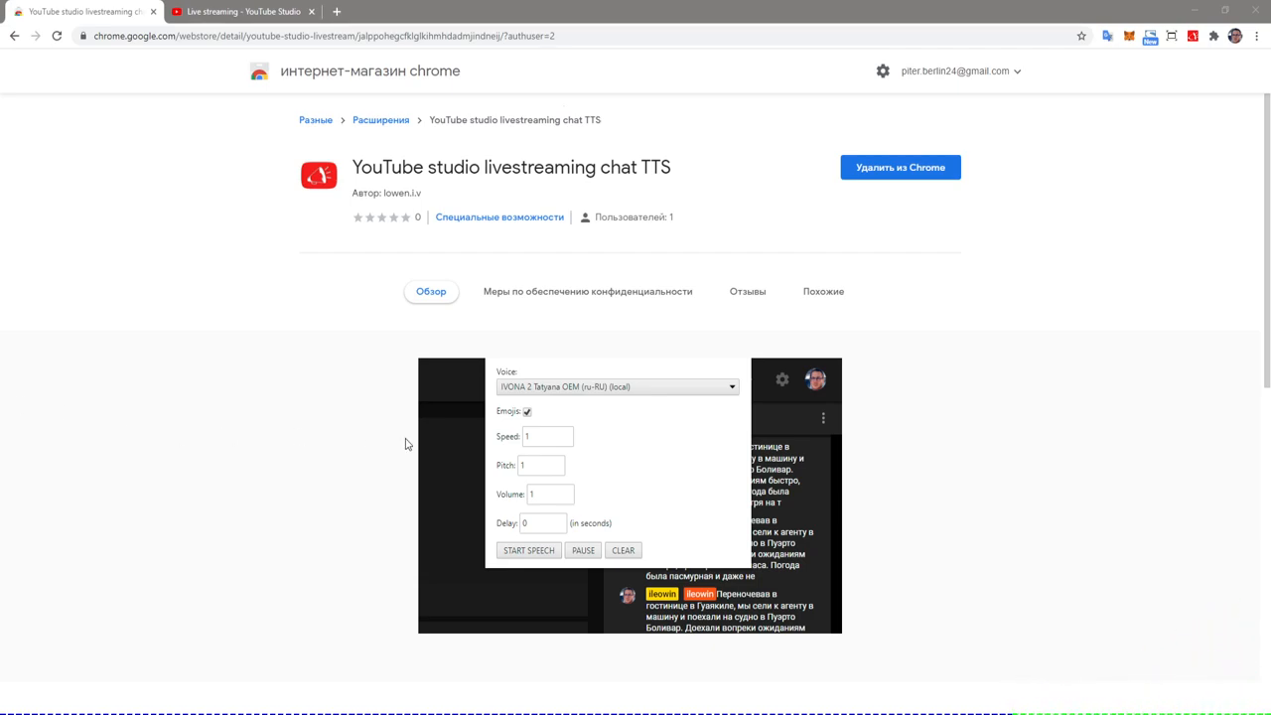
mouse_move(8, 274)
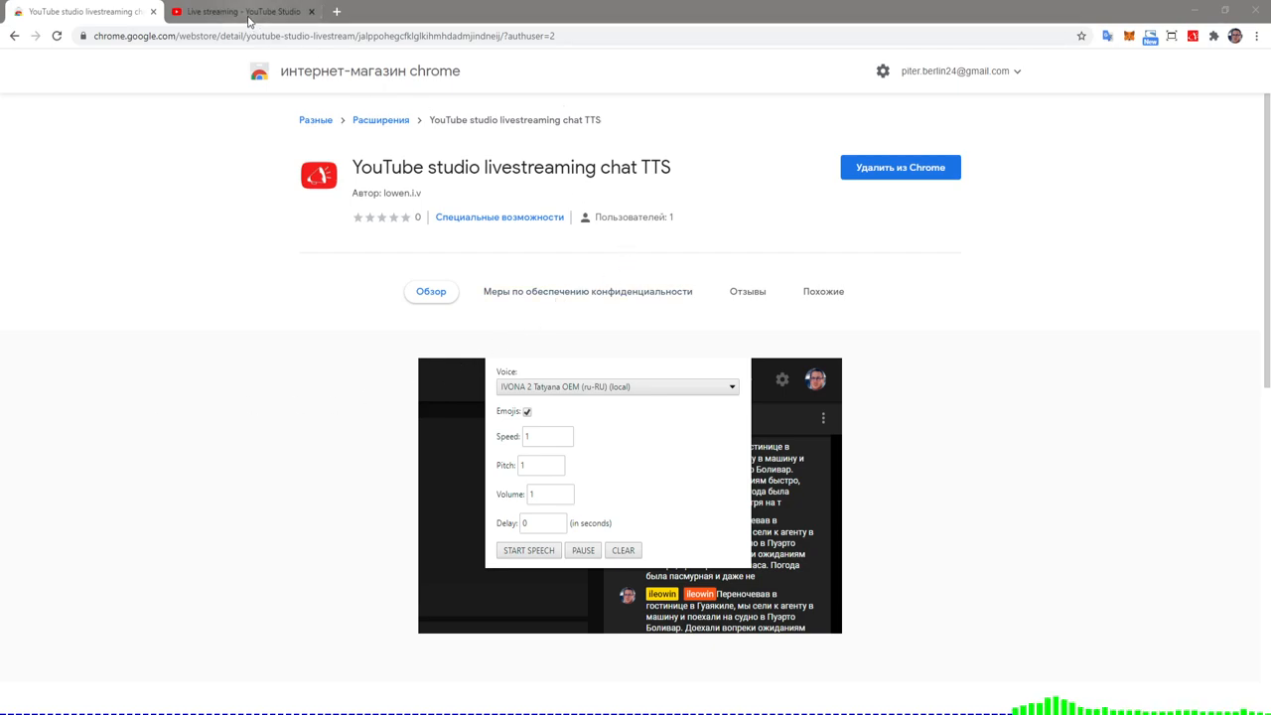
mouse_move(254, 12)
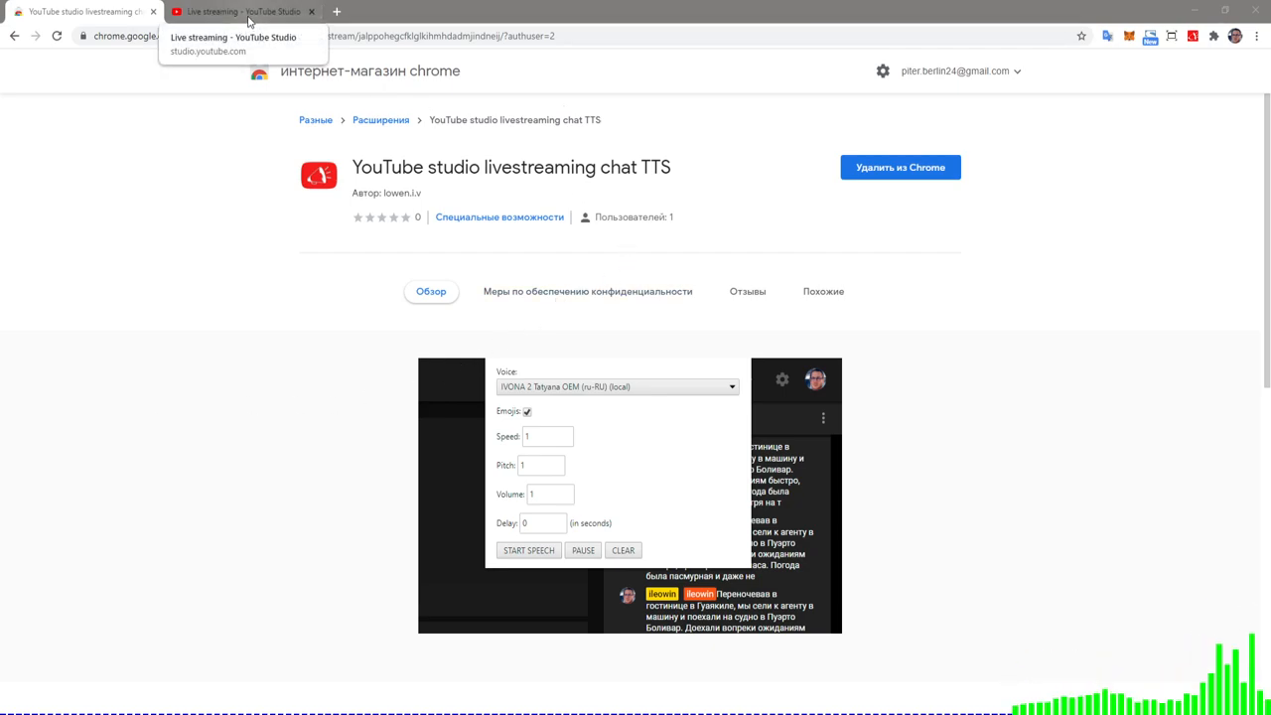
Switch to the 'Live streaming - YouTube Studio' dashboard with its empty live chat.
click(238, 12)
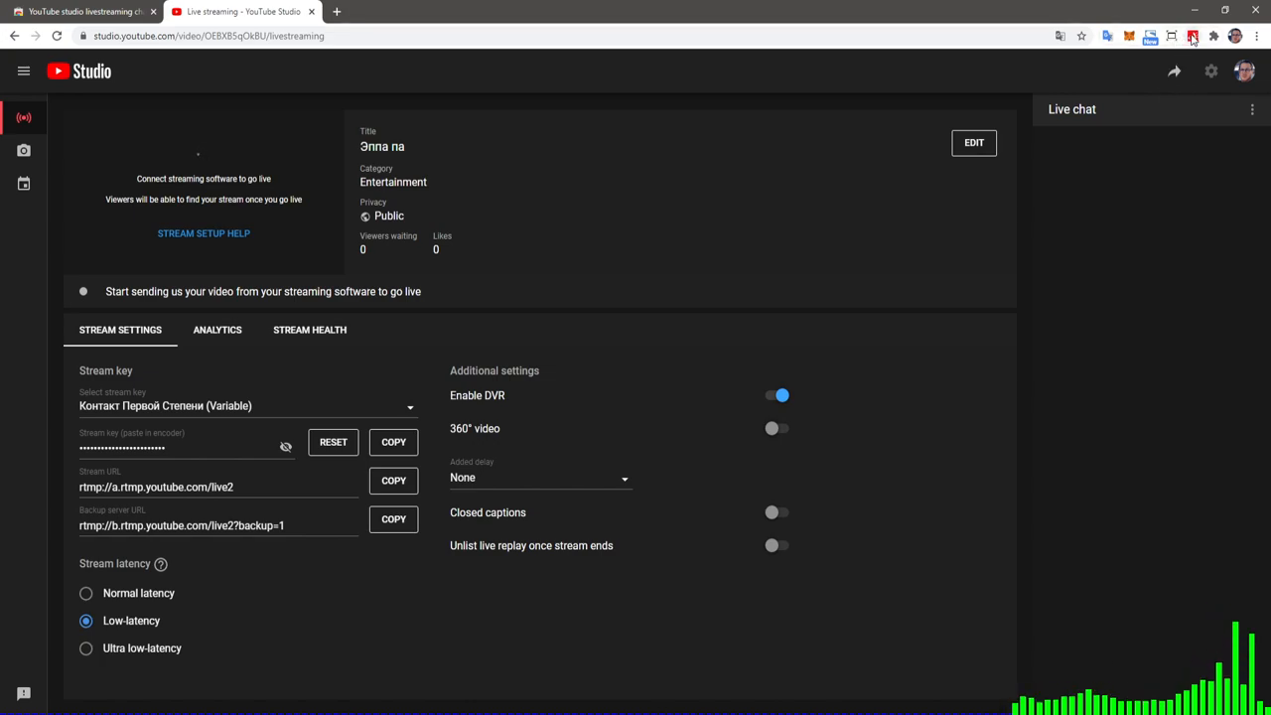
mouse_move(1191, 35)
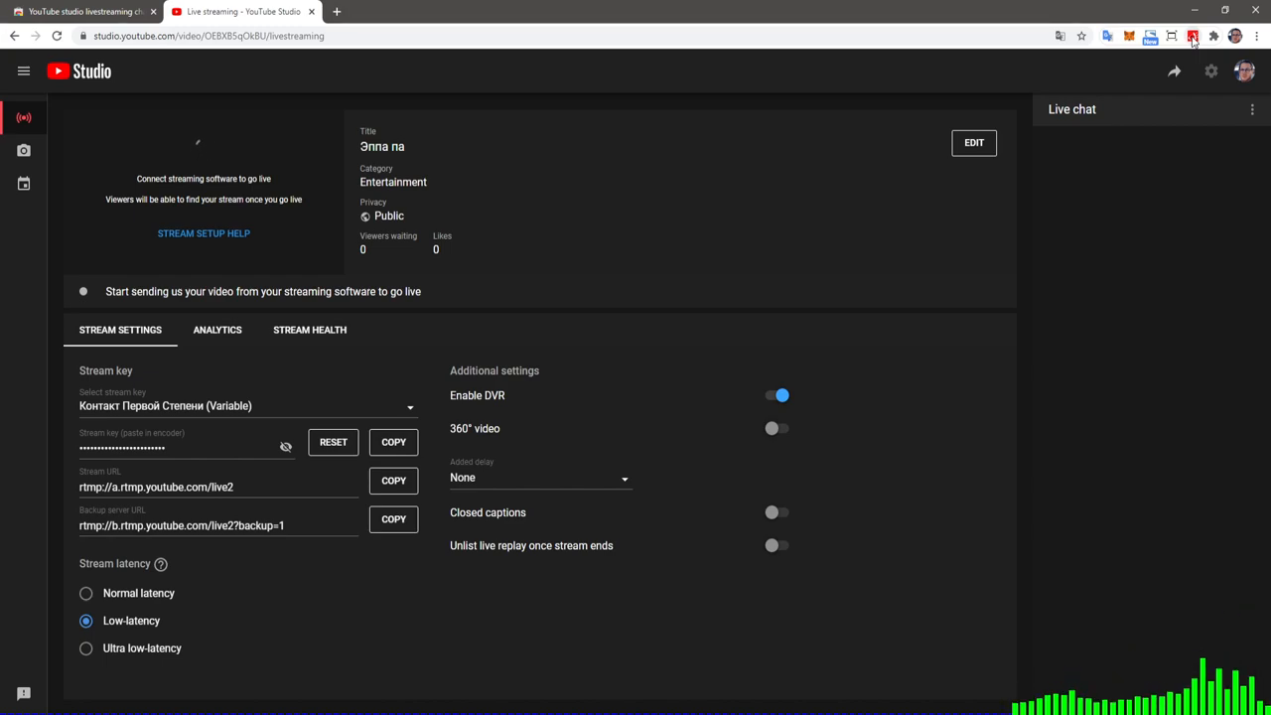
Bring up the chat TTS extension settings (English voice, speed and pitch 1.2).
click(1183, 31)
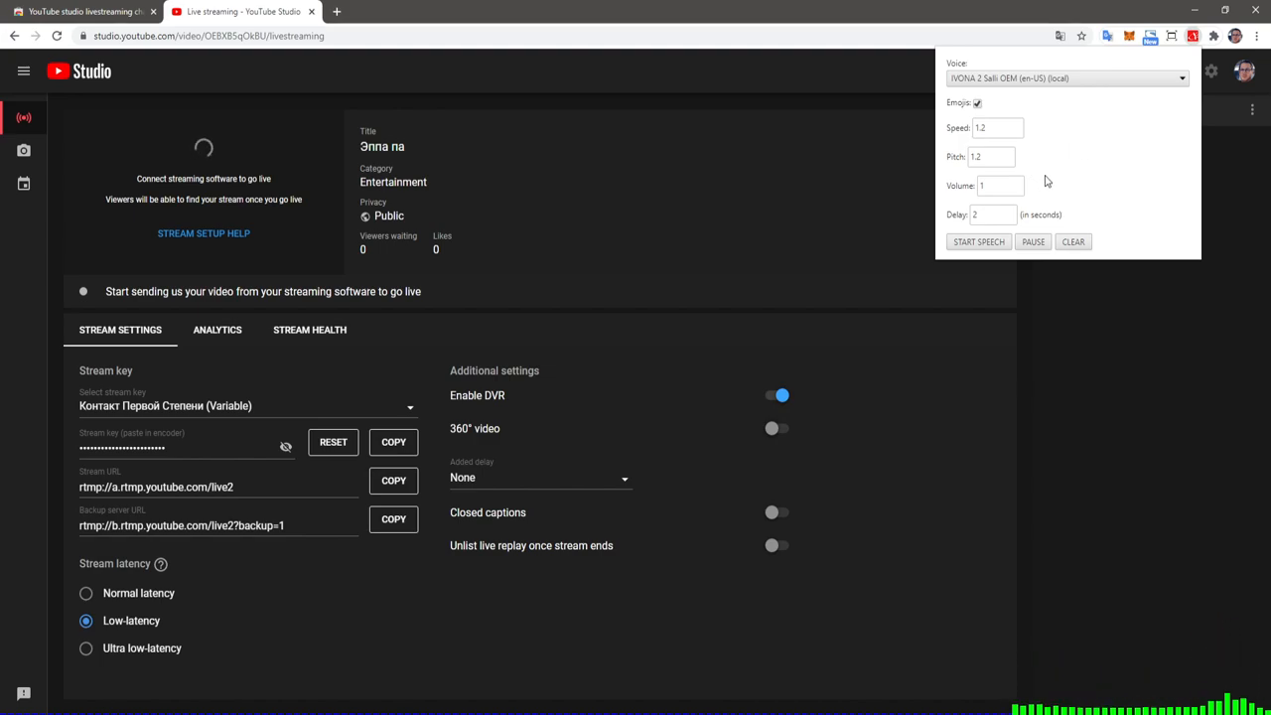
mouse_move(1065, 202)
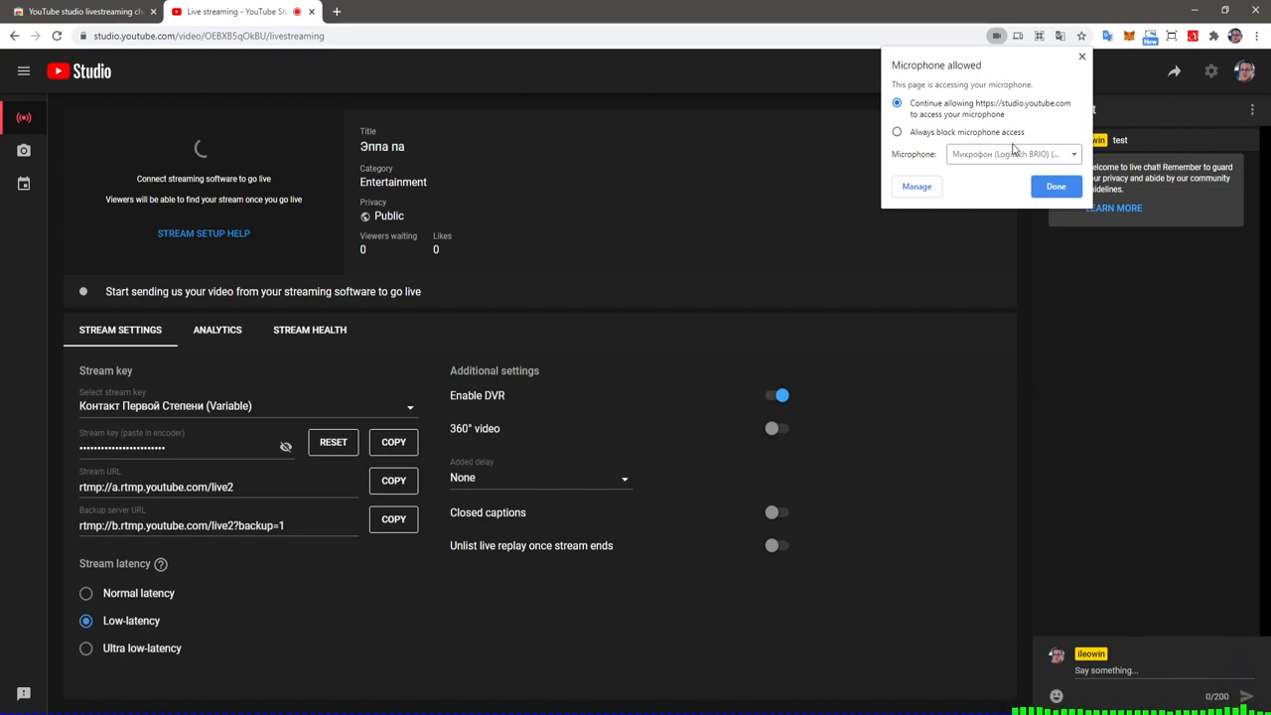
Dismiss the microphone permission notice so mic access is granted.
click(1057, 186)
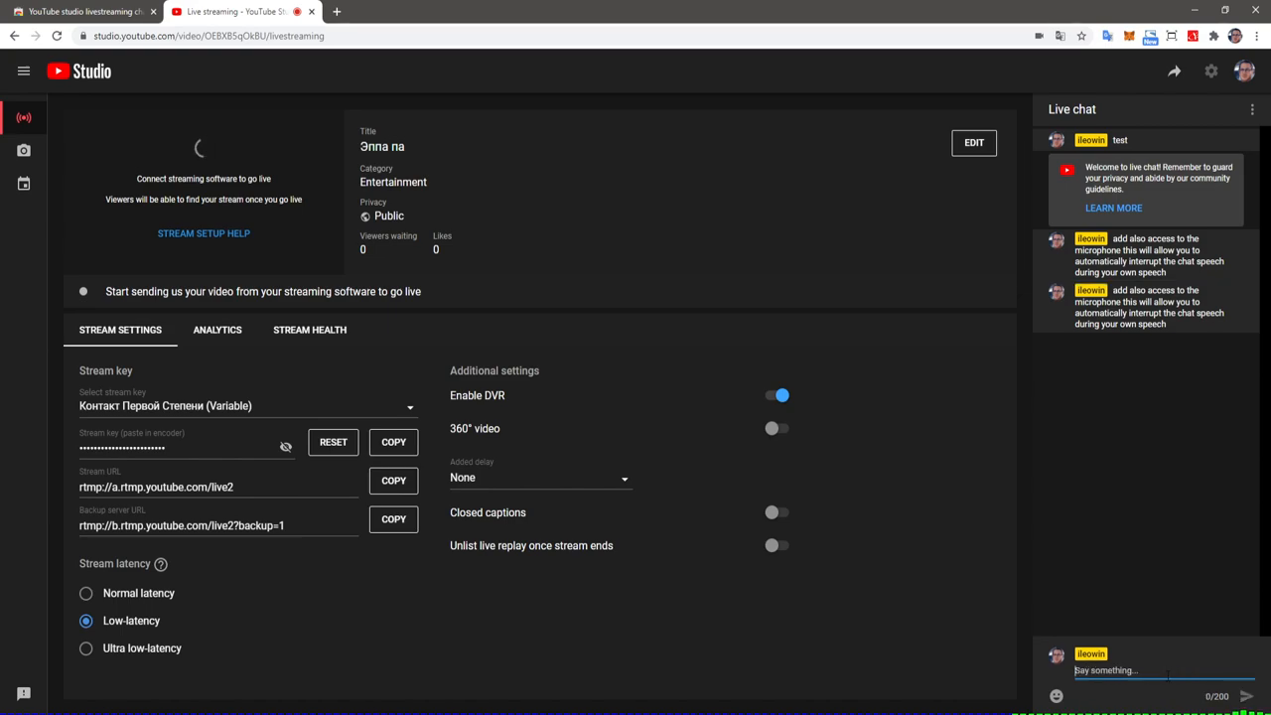
Remove the duplicate microphone explanation message from the live chat.
click(1247, 294)
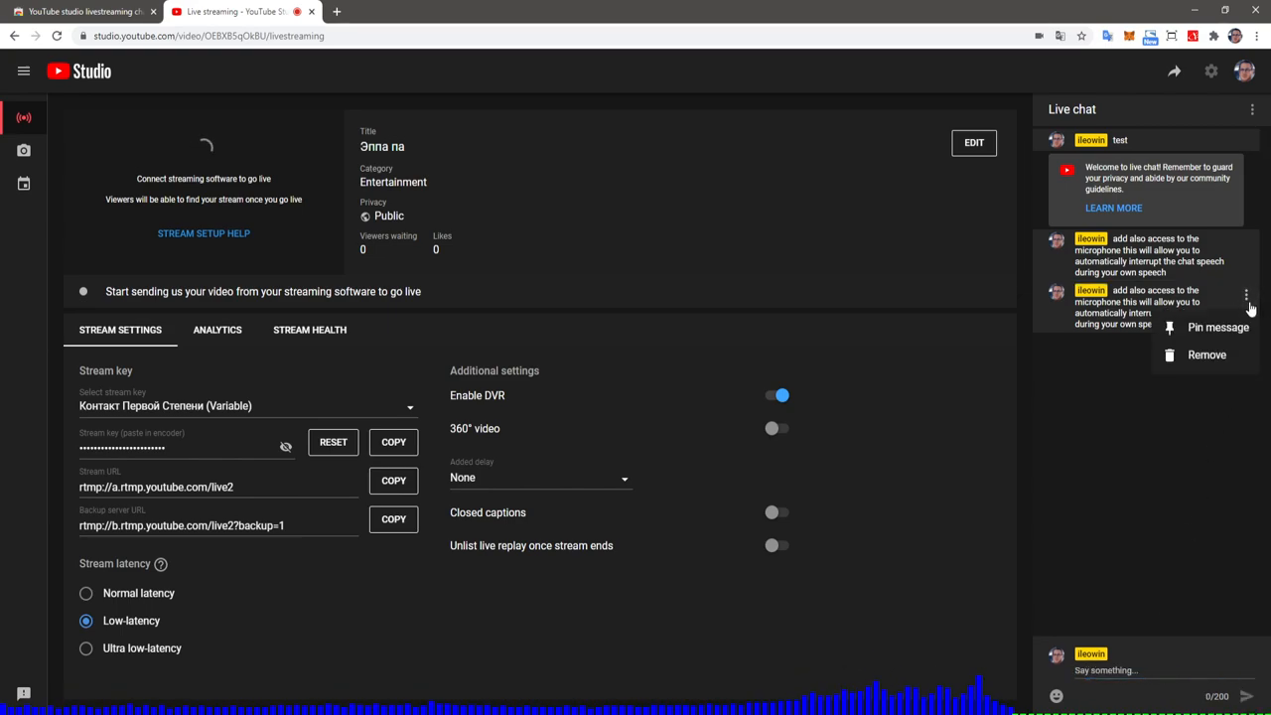
click(1203, 353)
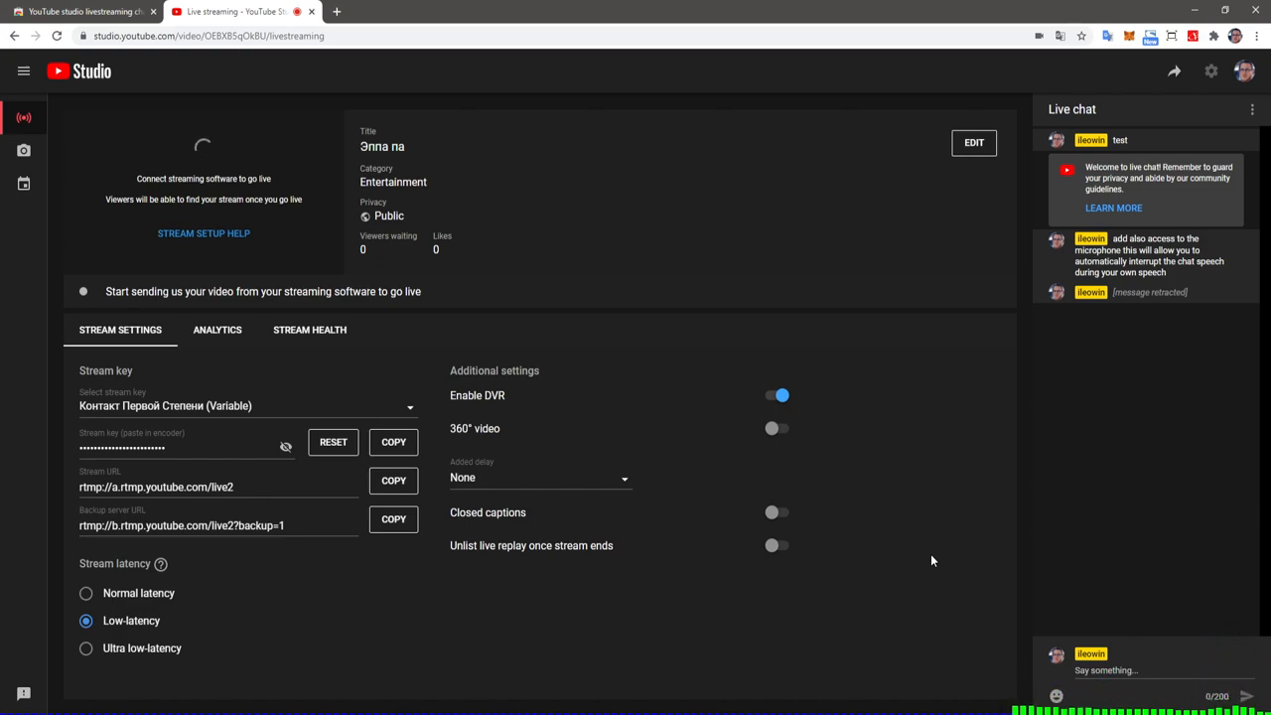
mouse_move(943, 548)
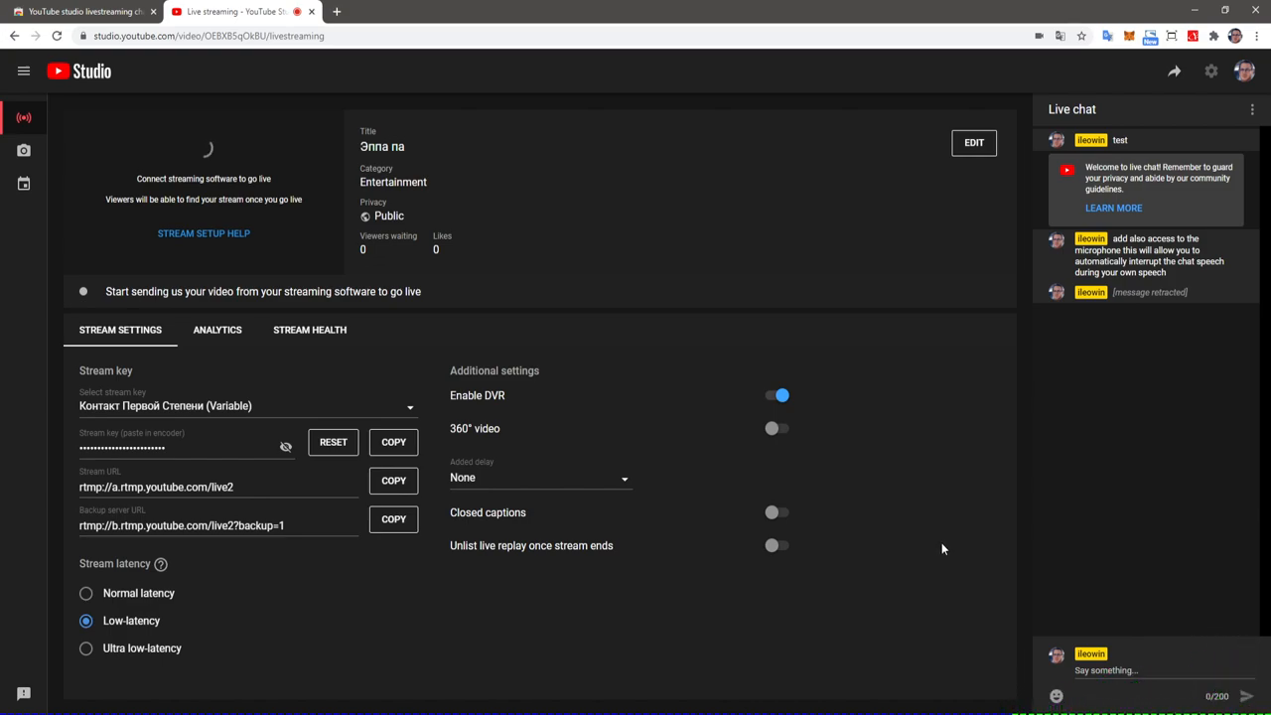
mouse_move(929, 544)
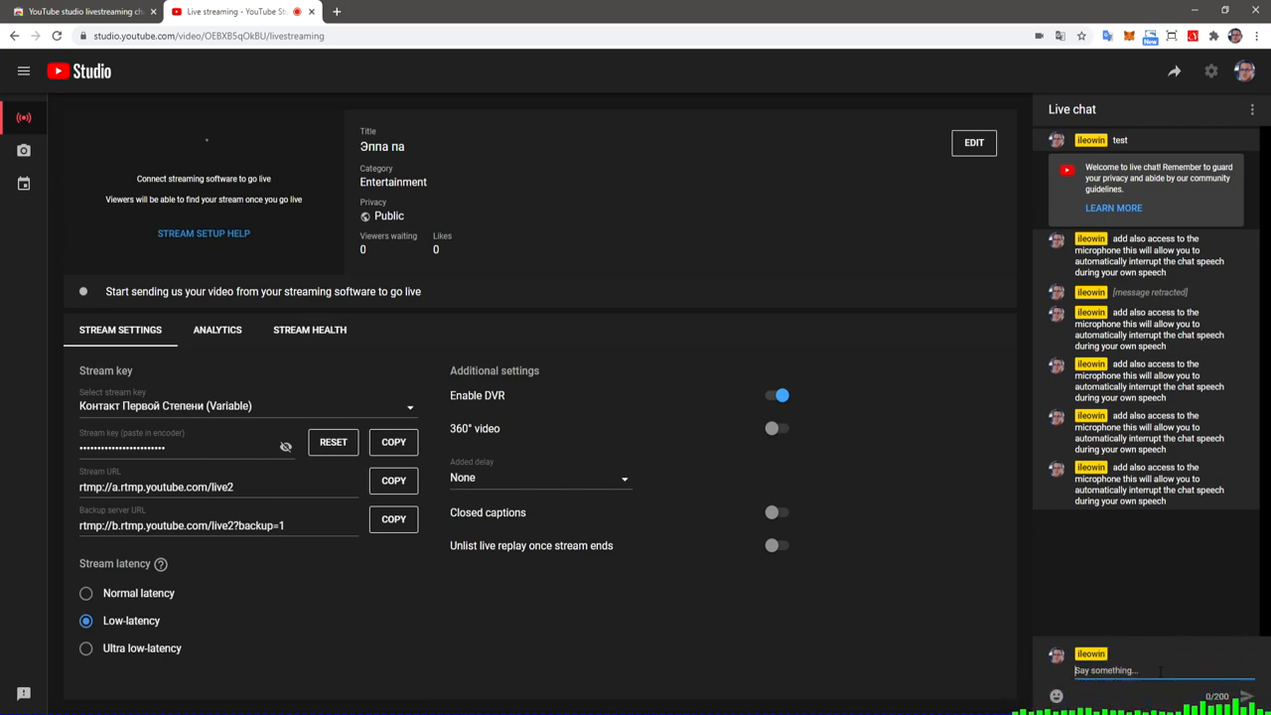
Draft a new chat message reading 'message queue'.
text(message queue)
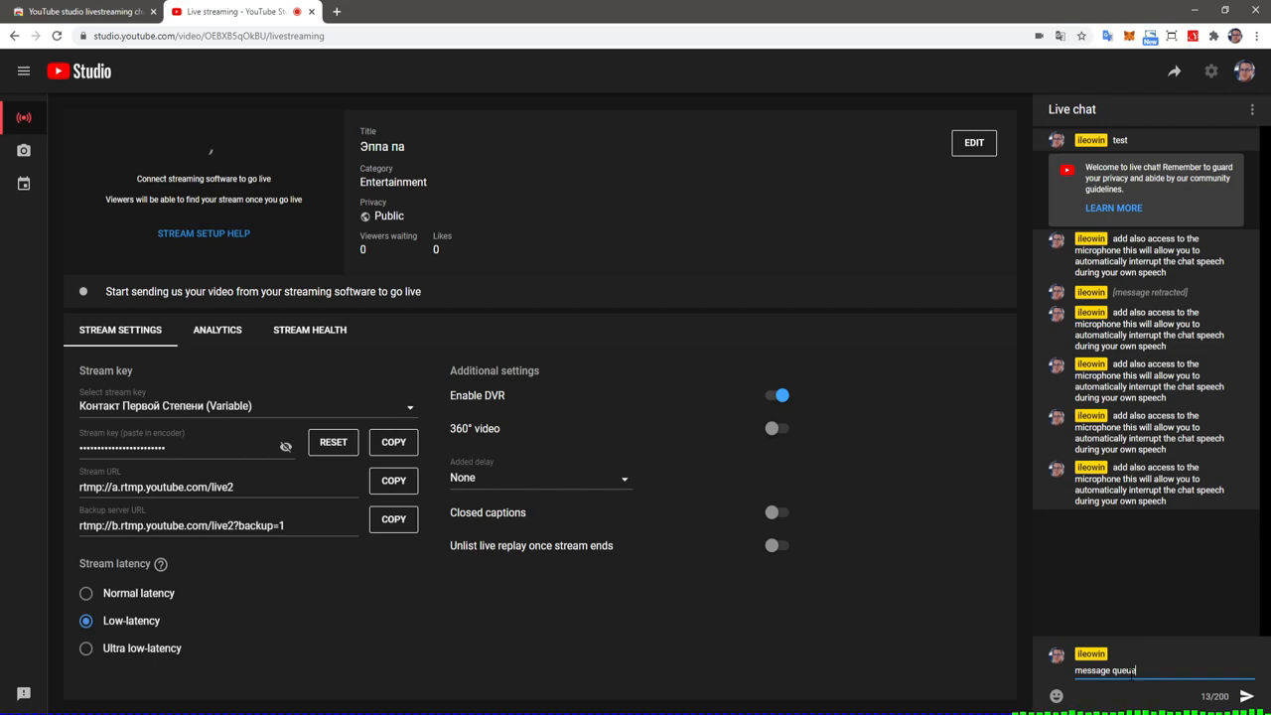